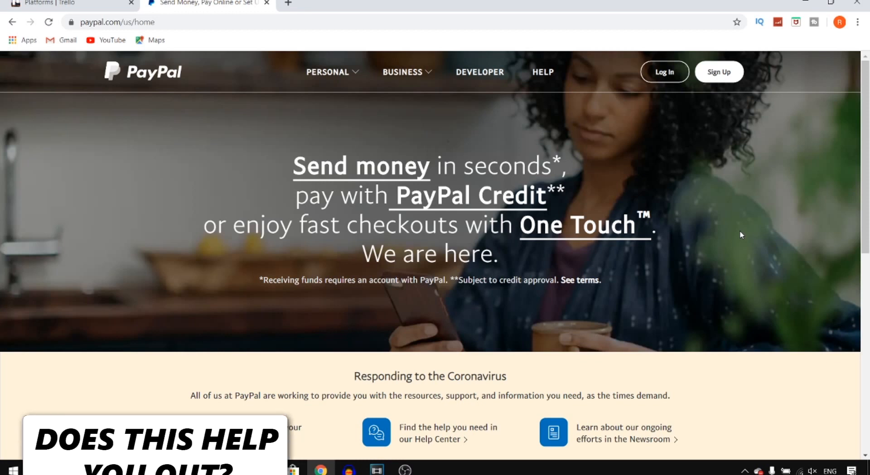
Step: Start PayPal sign-up with a Personal account and reach the name, email and password form
left_click(718, 71)
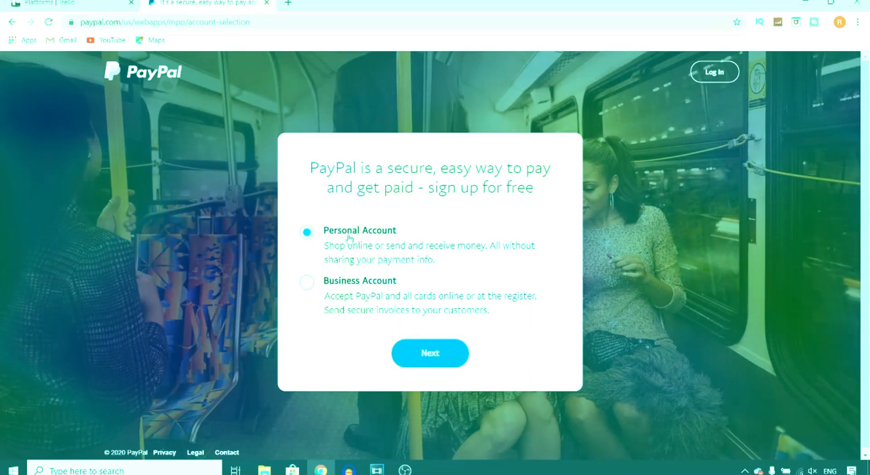
left_click(429, 353)
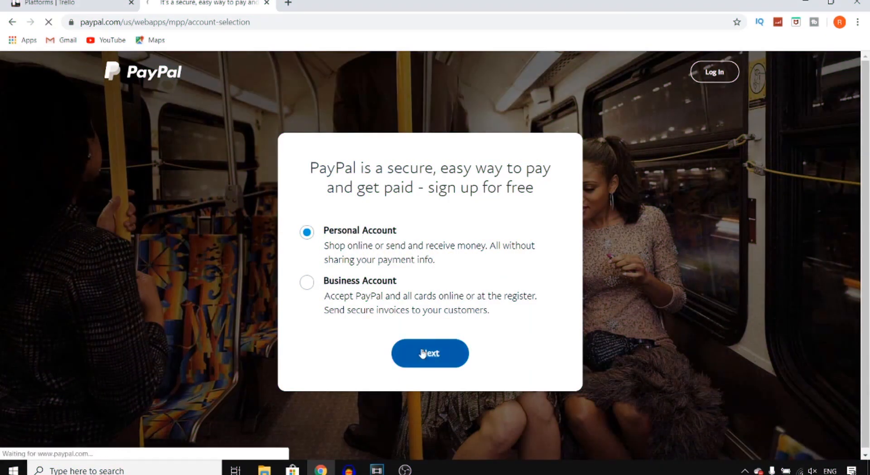
left_click(430, 352)
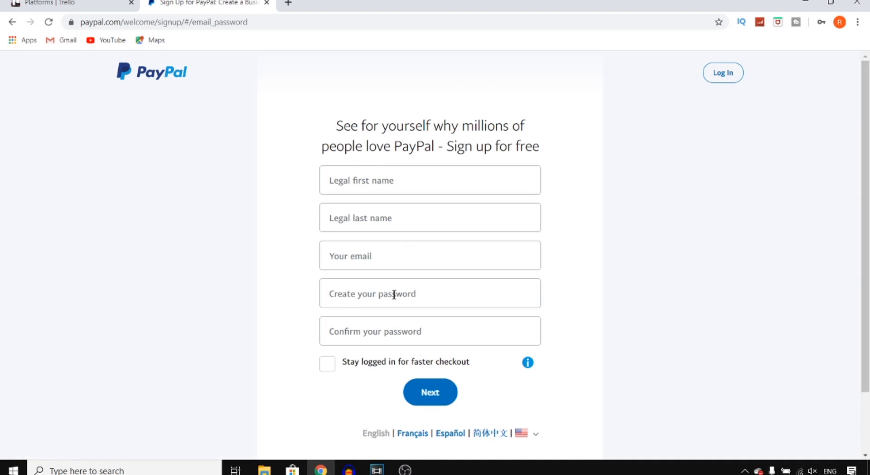
mouse_move(419, 110)
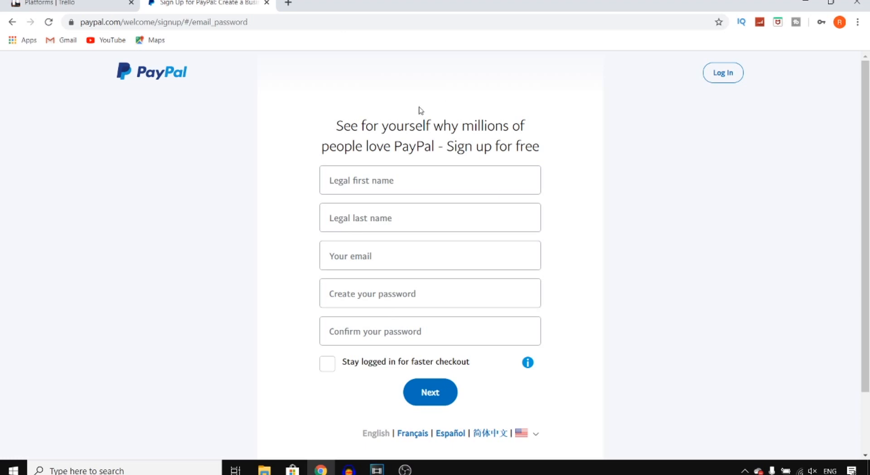
Step: Submit the details, fill address, phone and birth date, and agree to create the account
left_click(430, 392)
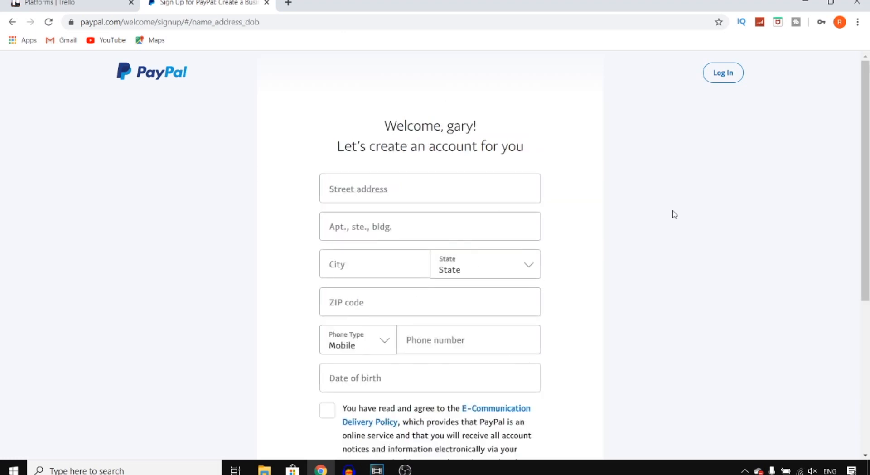
scroll("down", 3)
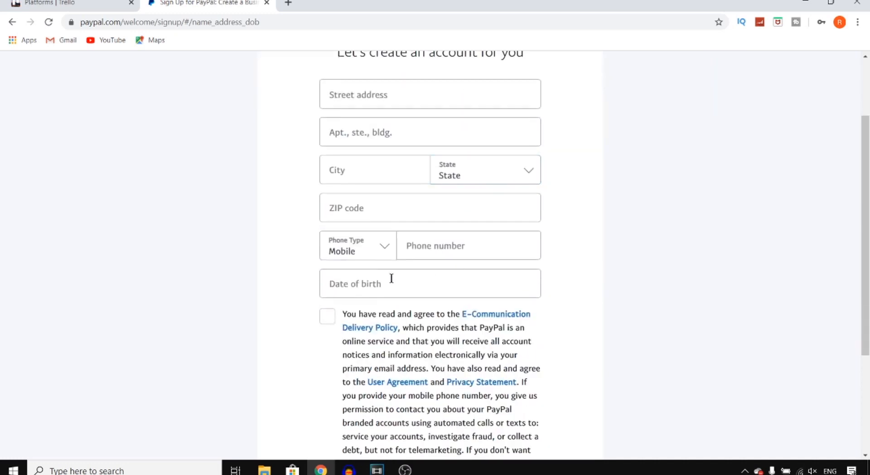
scroll("down", 3)
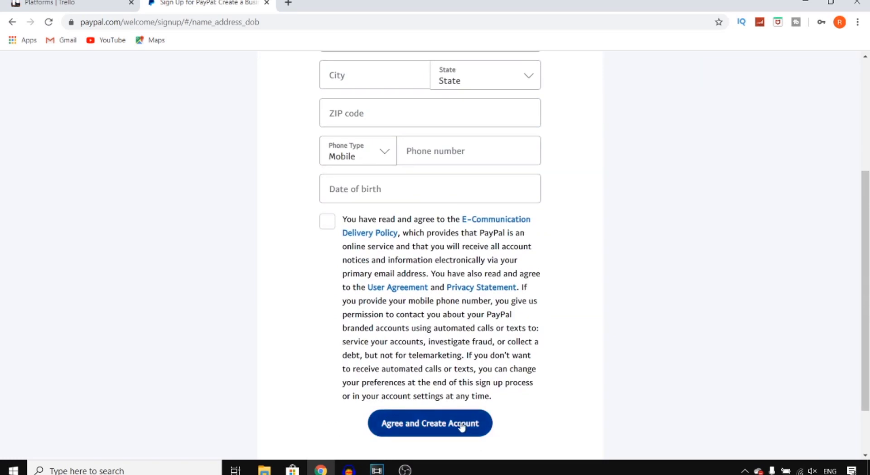
mouse_move(456, 313)
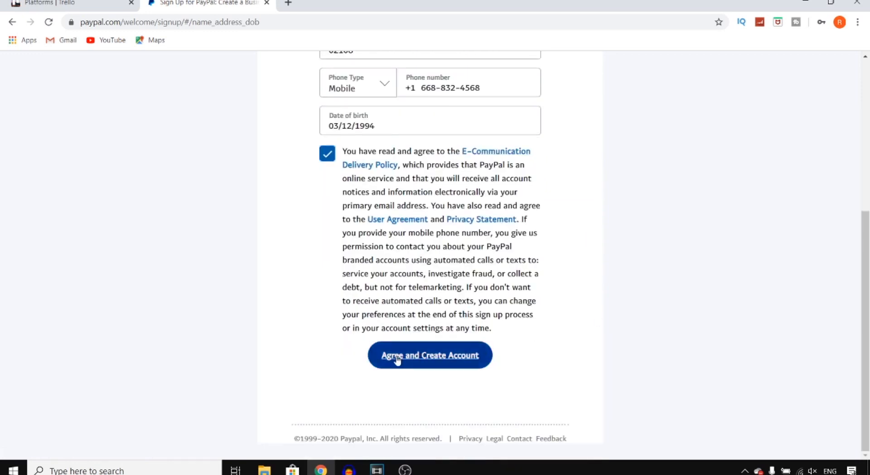
left_click(430, 355)
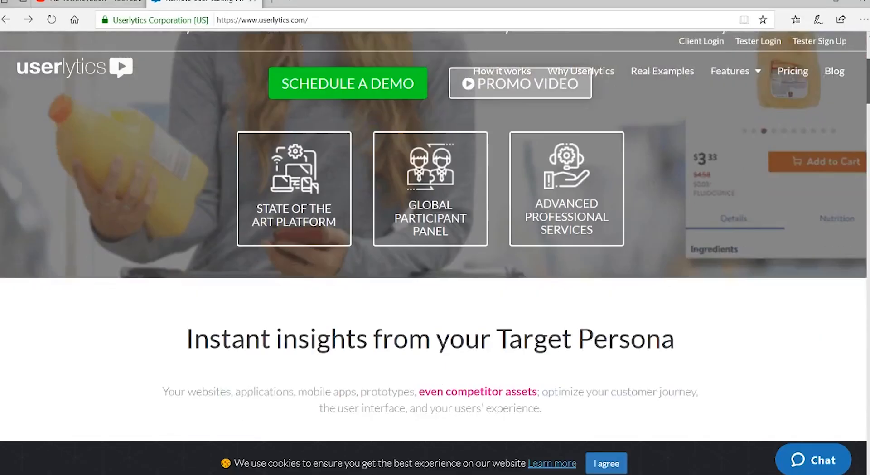
scroll("down", 3)
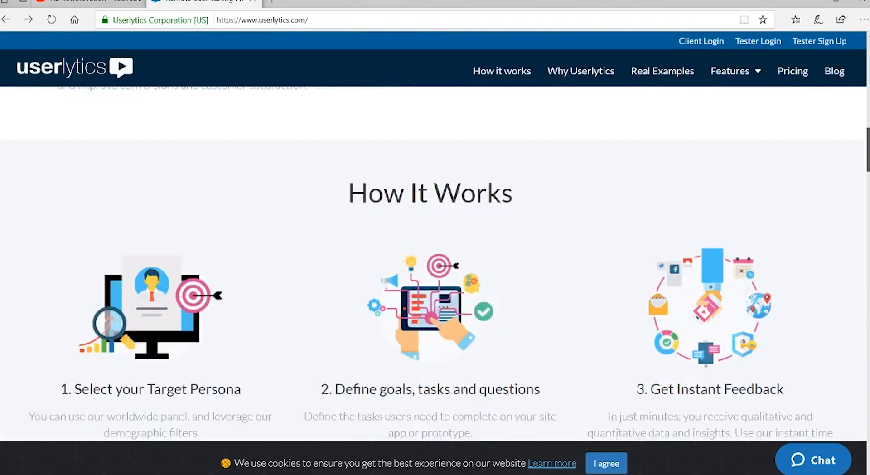
scroll("down", 3)
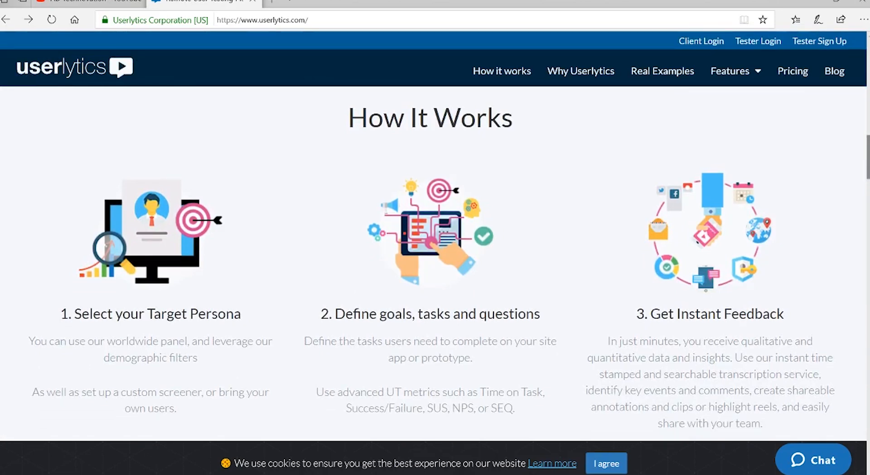
scroll("up", 3)
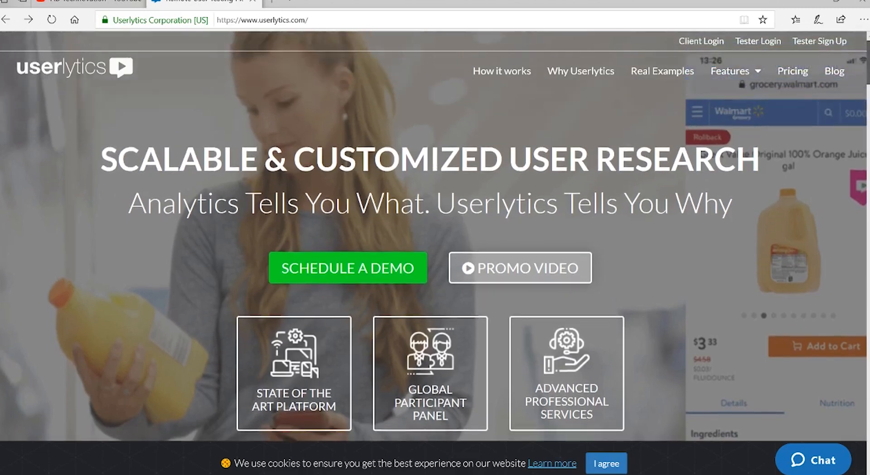
scroll("down", 3)
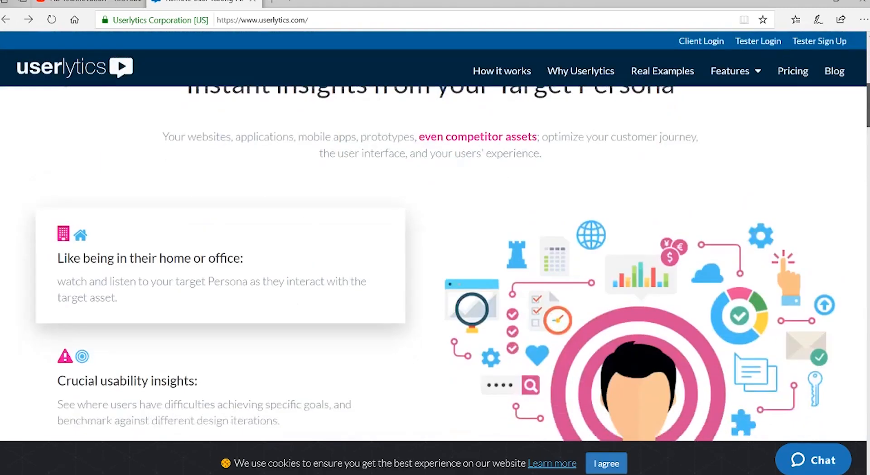
scroll("down", 3)
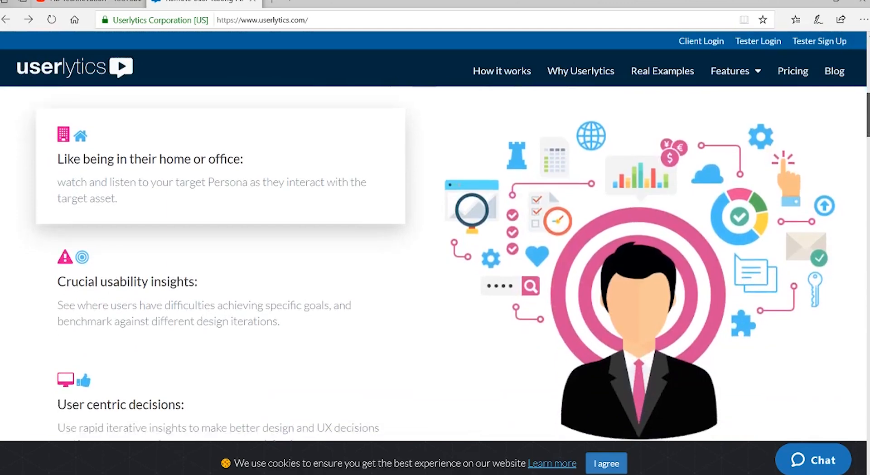
scroll("down", 3)
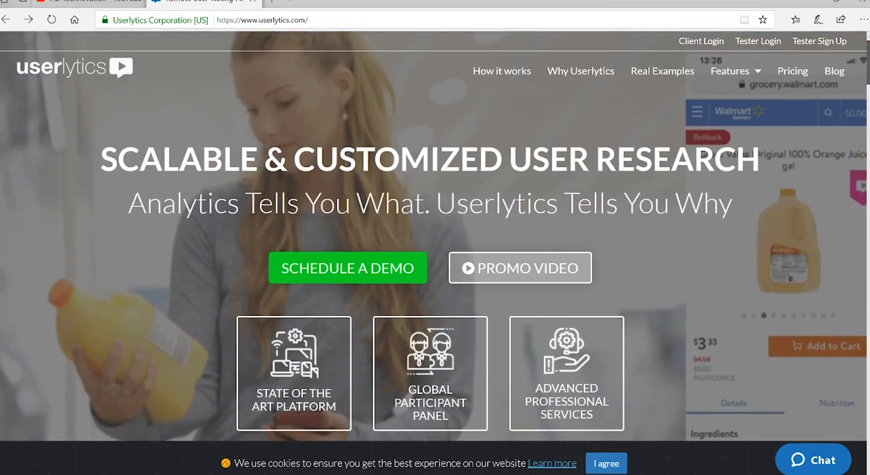
scroll("down", 3)
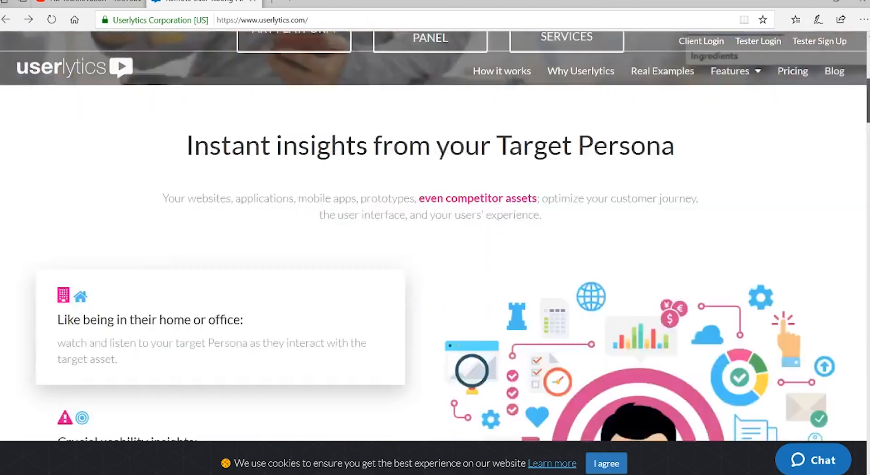
scroll("down", 3)
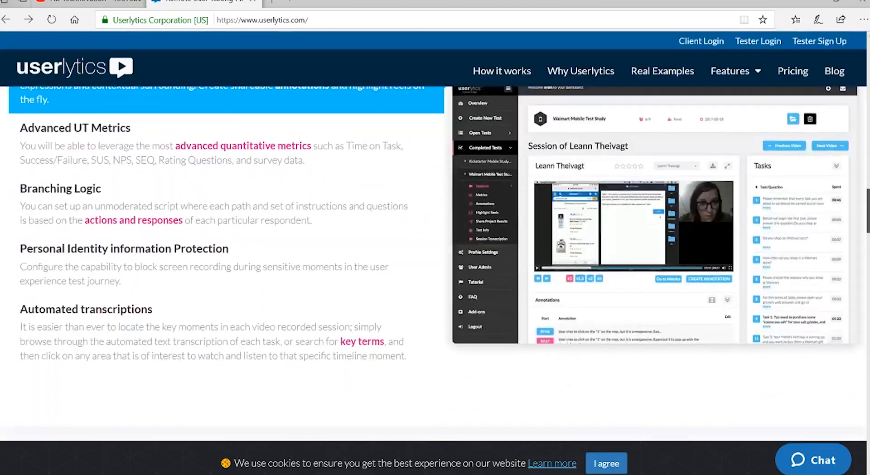
scroll("down", 3)
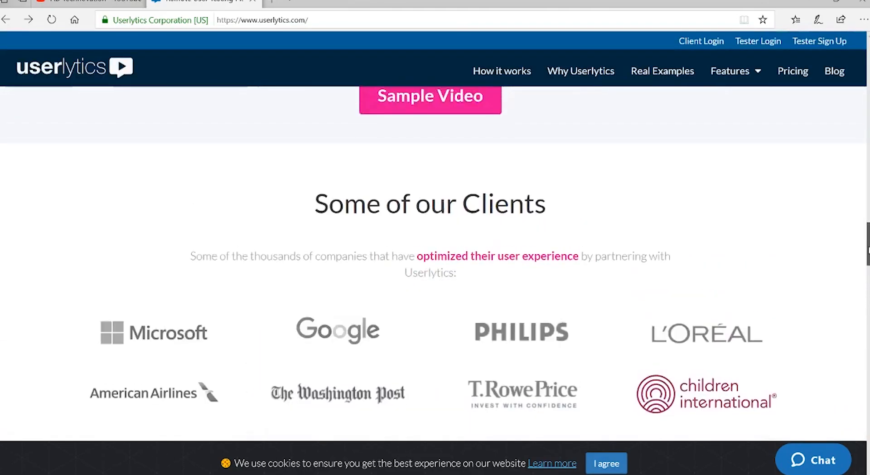
scroll("down", 3)
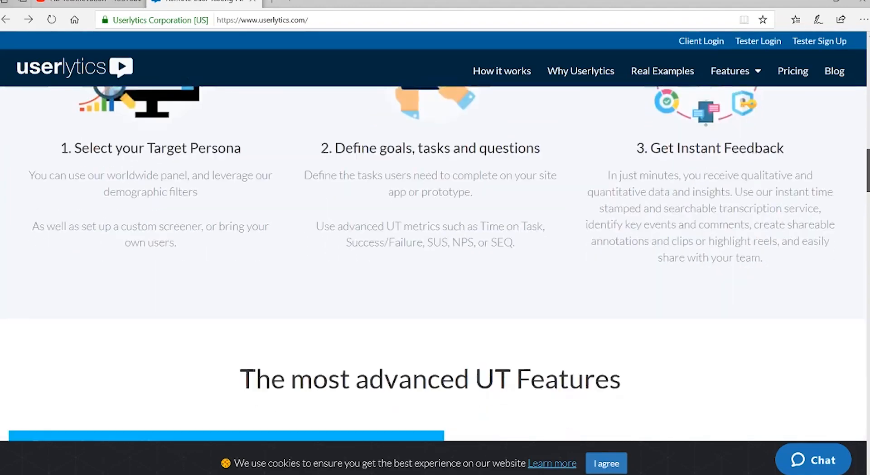
scroll("down", 3)
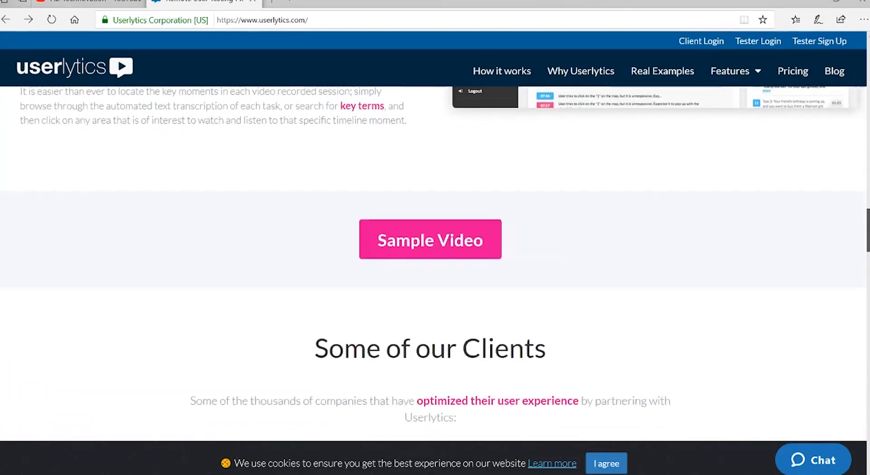
scroll("down", 3)
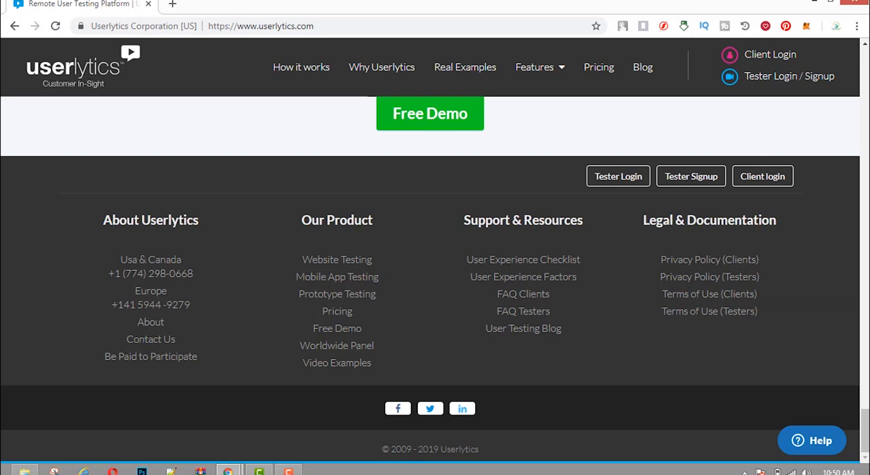
scroll("up", 3)
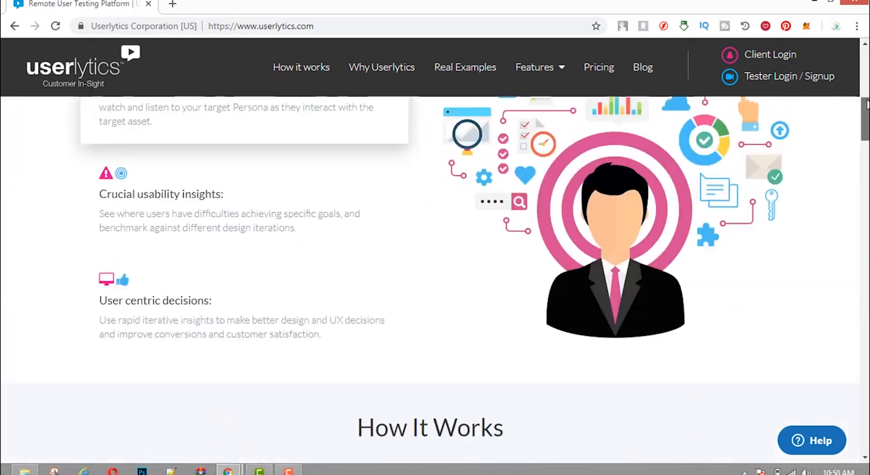
scroll("up", 3)
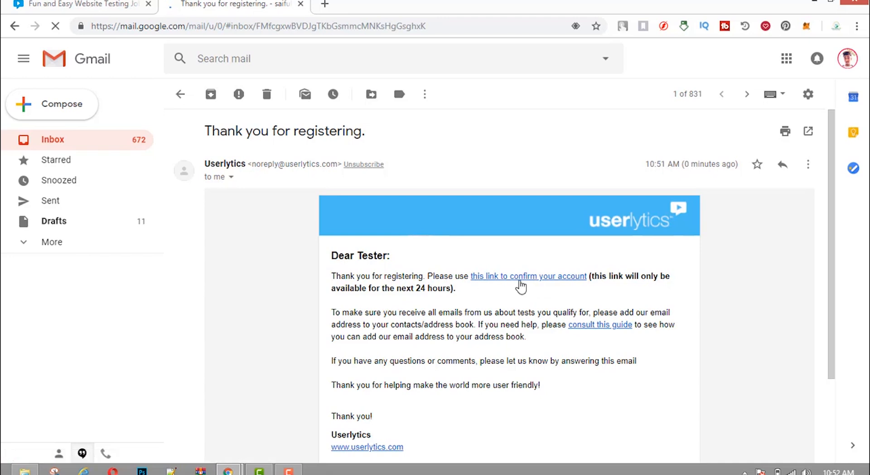
Step: Follow the 'confirm your account' link in the Userlytics registration email
left_click(527, 275)
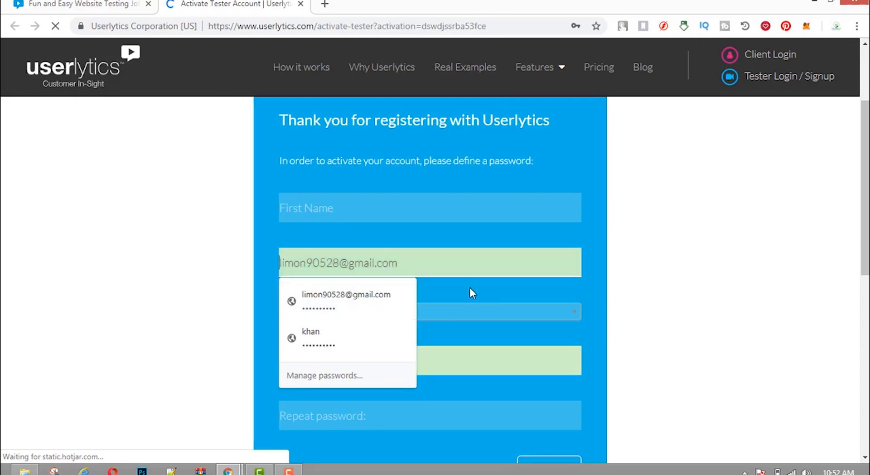
Step: Choose Bangladesh from the country list and dismiss the saved-password suggestions
left_click(429, 311)
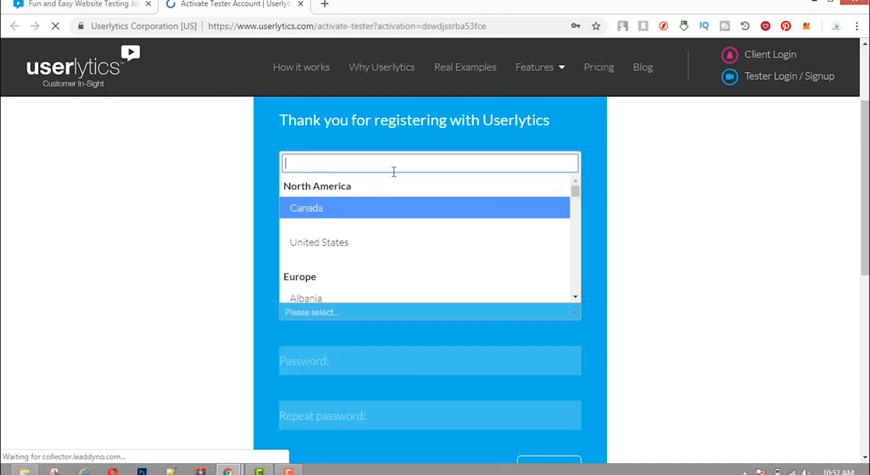
type("ba")
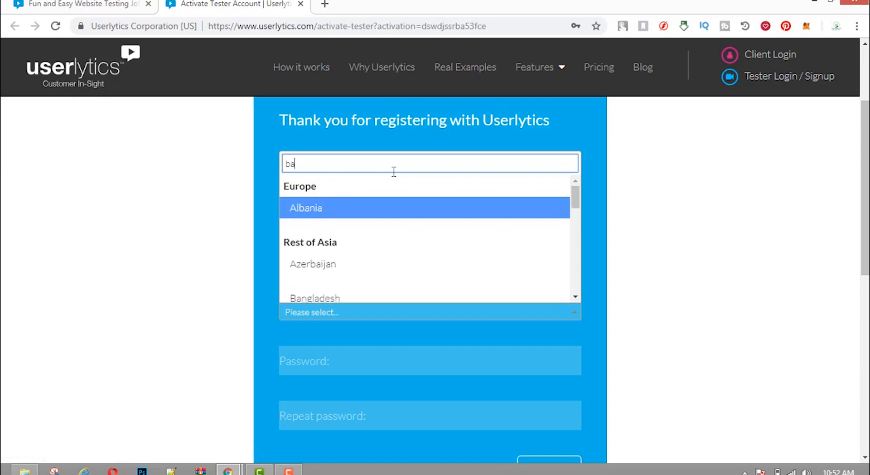
left_click(314, 298)
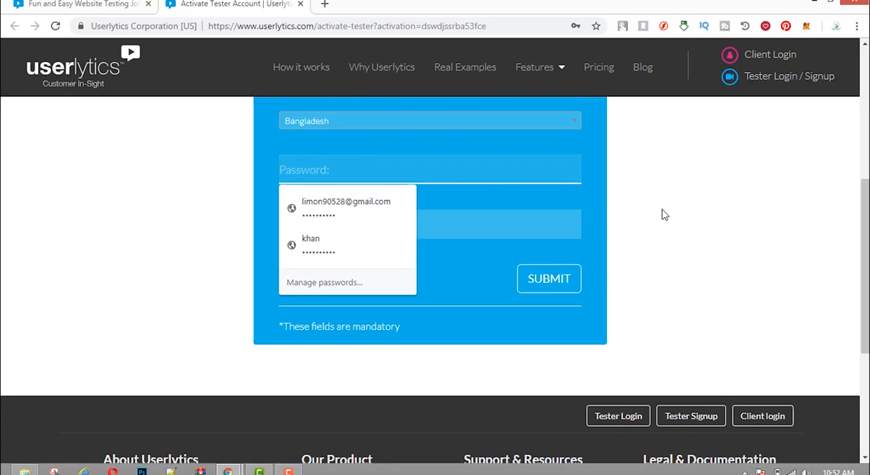
left_click(548, 278)
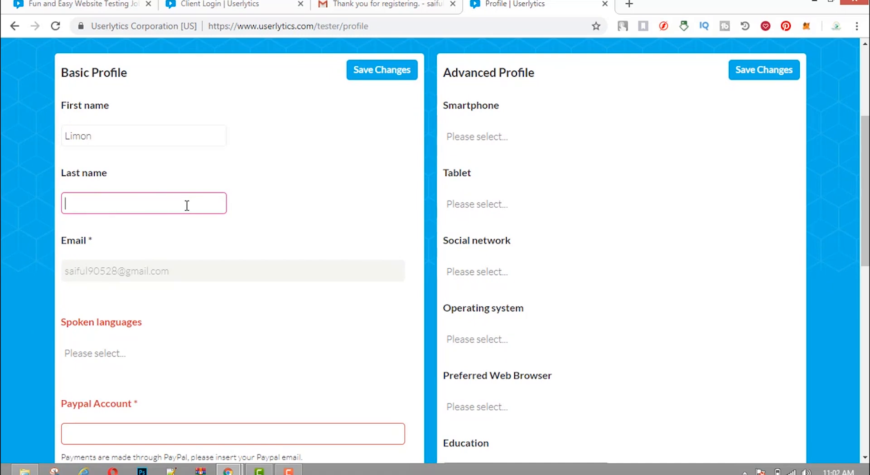
Step: Enter Khan as the last name and look further down the Basic Profile page
type("Khan")
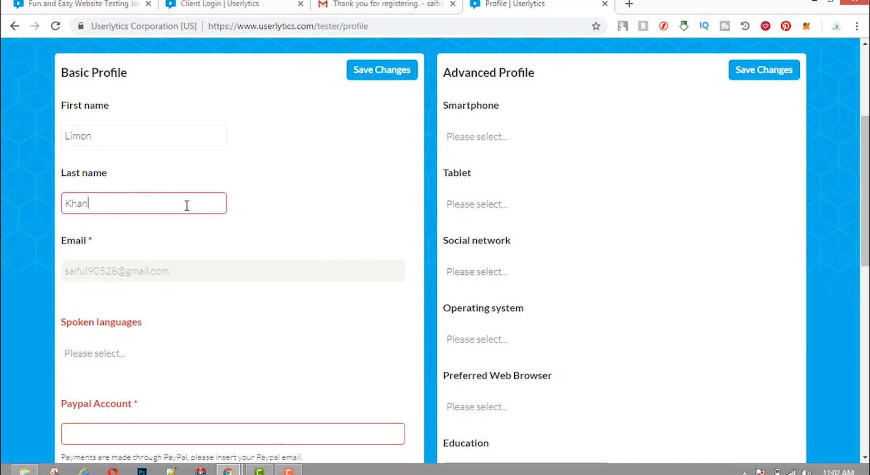
scroll("down", 3)
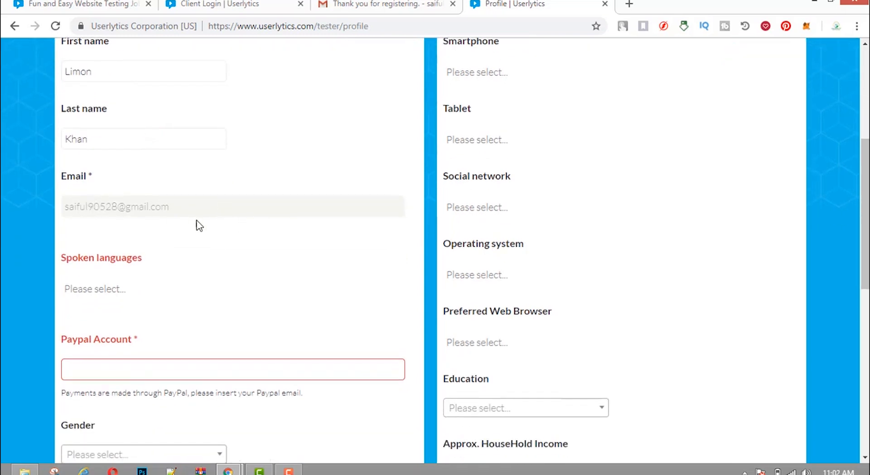
scroll("down", 3)
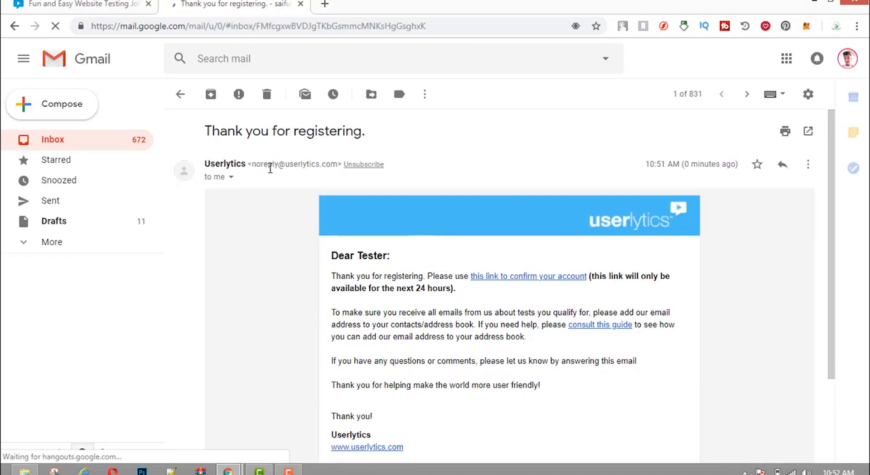
Step: Follow the 'confirm your account' link in the registration email once more
left_click(527, 275)
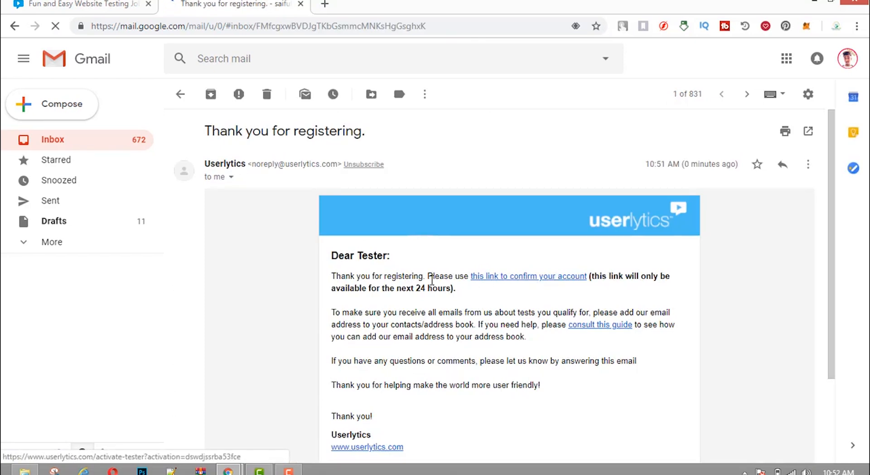
left_click(527, 275)
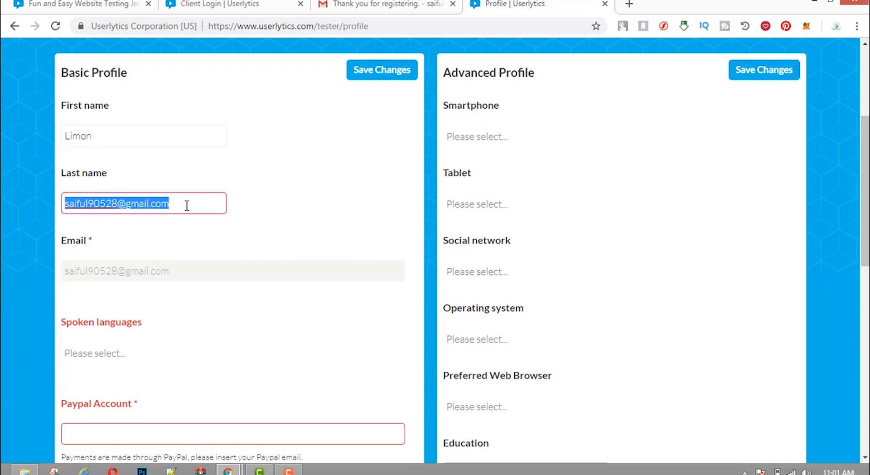
Step: Clear the autofilled email address from Last name and enter Khan instead
key("Delete")
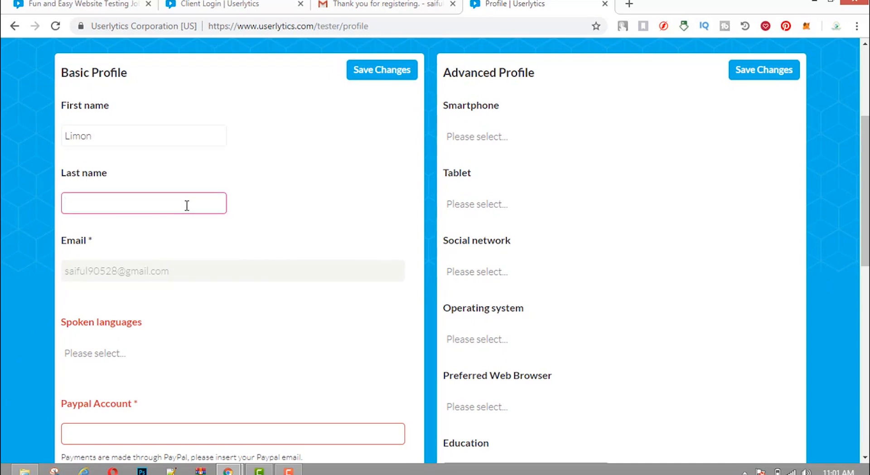
type("Khan")
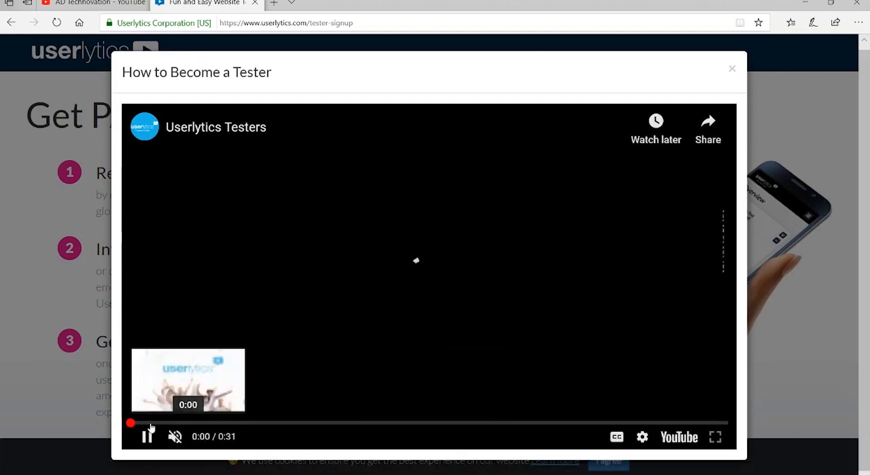
Step: Play the How to Become a Tester video through, replay it, then close the popup
left_click(147, 436)
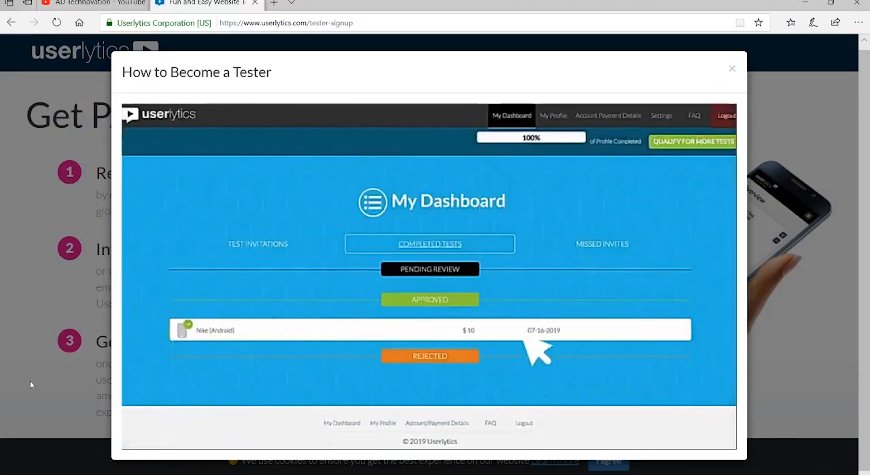
left_click(546, 115)
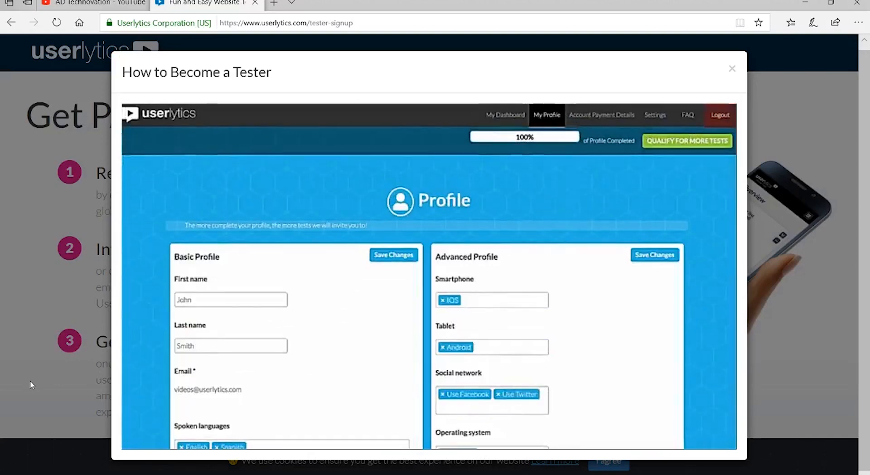
scroll("down", 3)
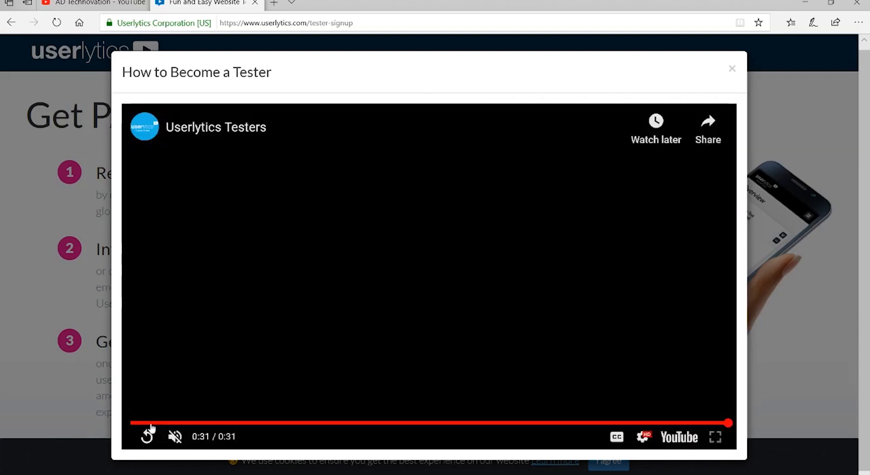
left_click(148, 436)
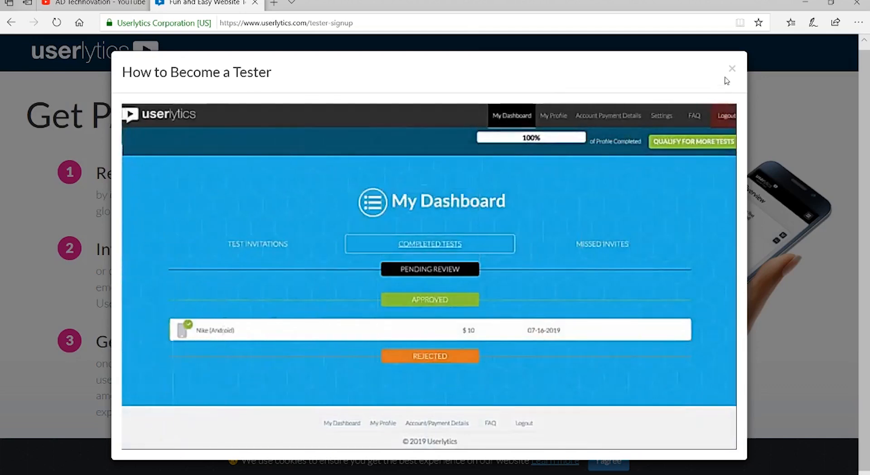
left_click(732, 68)
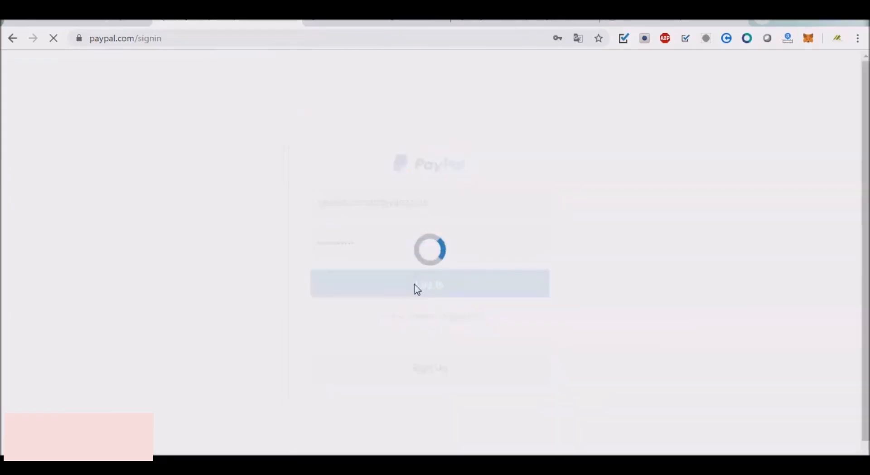
mouse_move(75, 380)
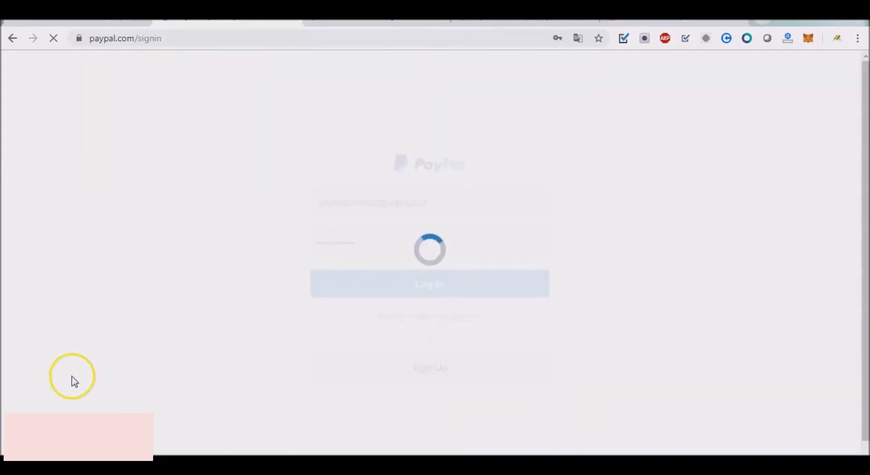
Step: Log in to PayPal and scroll the activity list of $10 Userlytics Corporation payments
left_click(429, 284)
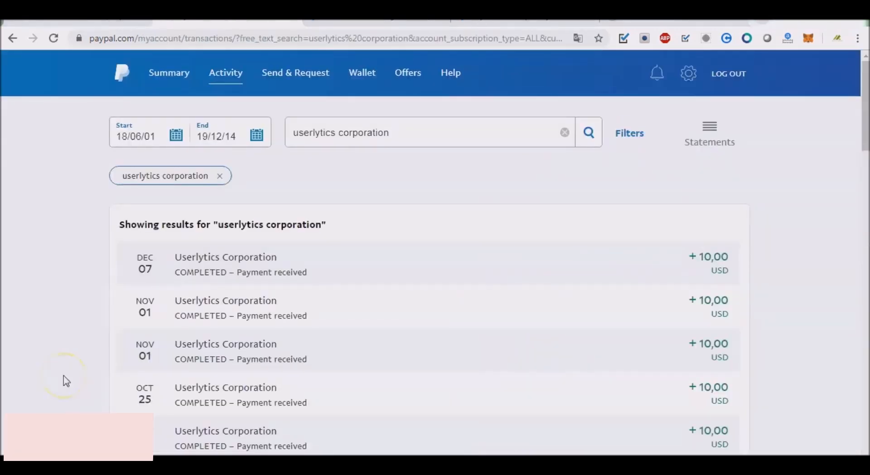
mouse_move(664, 208)
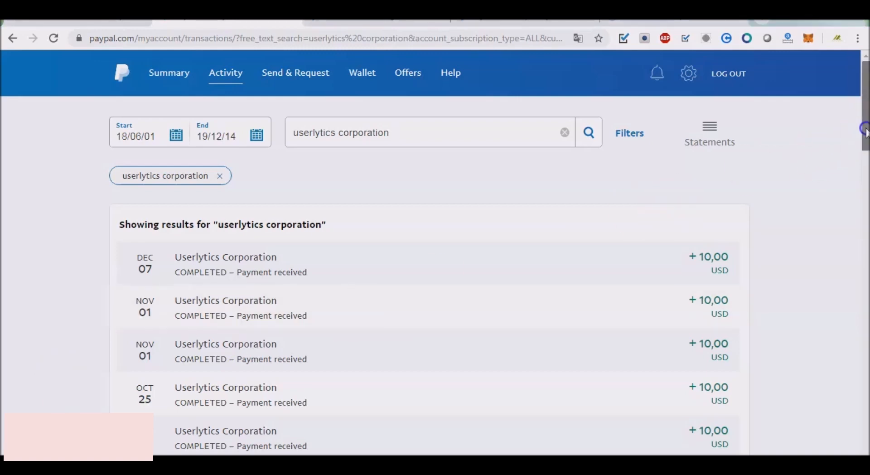
scroll("down", 3)
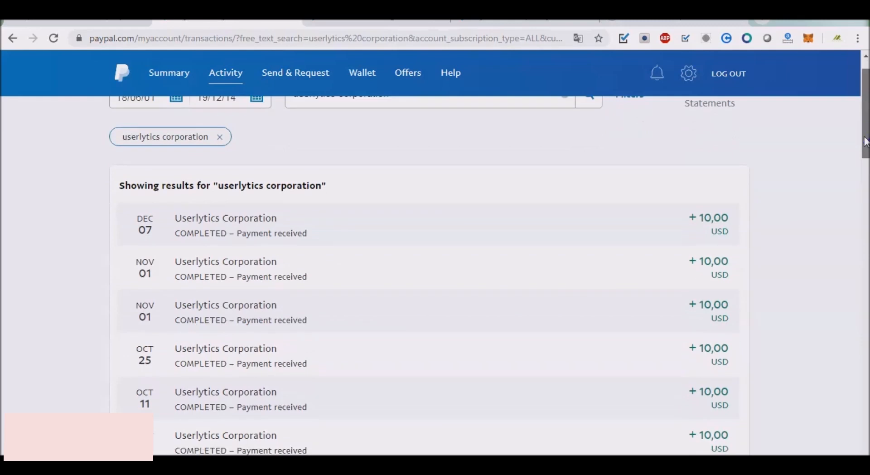
scroll("down", 3)
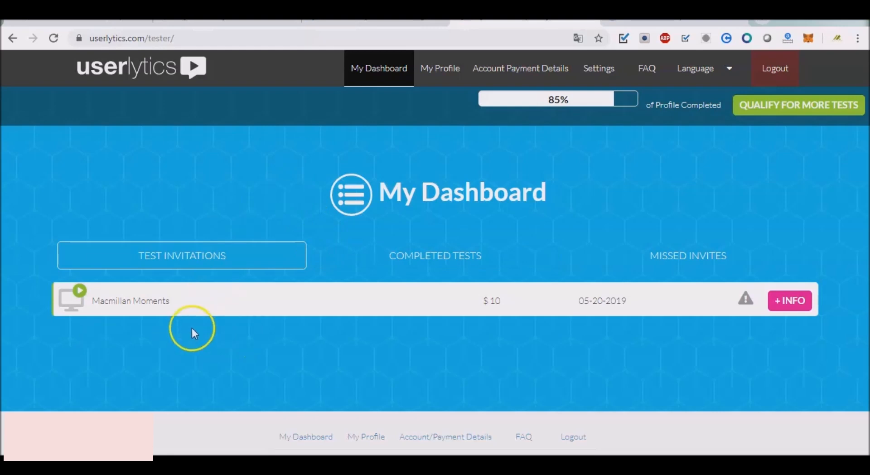
mouse_move(324, 323)
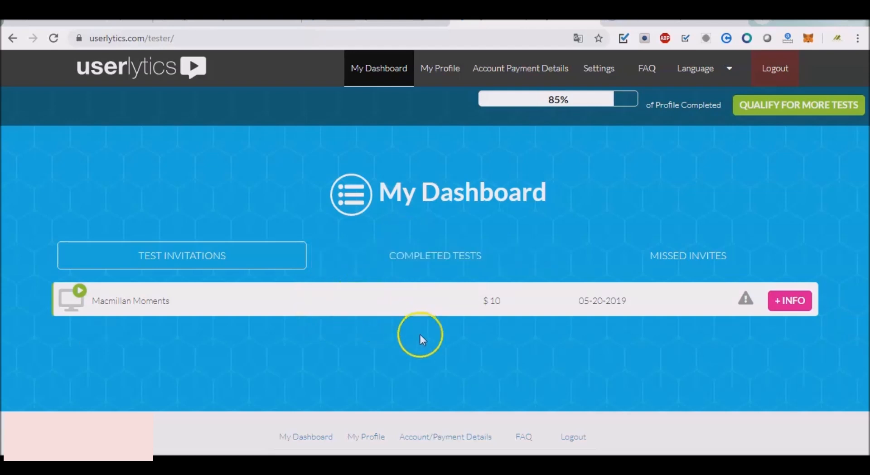
mouse_move(305, 277)
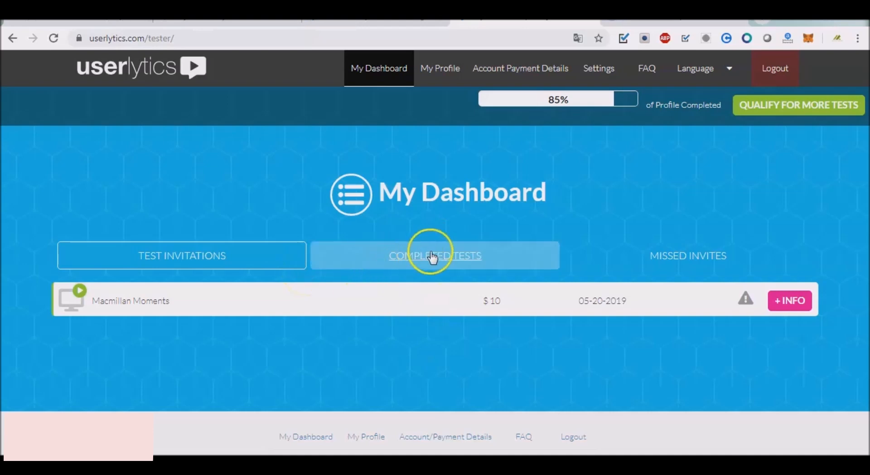
Step: Review the approved $10 tests under Completed Tests on the Userlytics dashboard
left_click(429, 256)
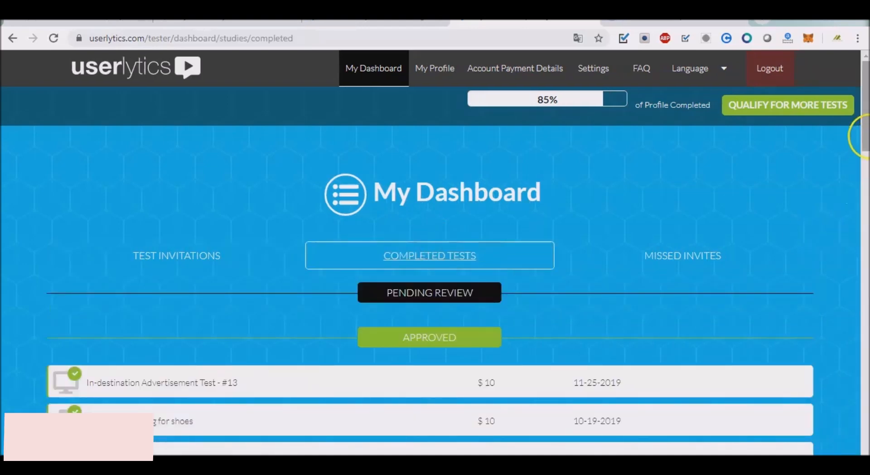
scroll("down", 3)
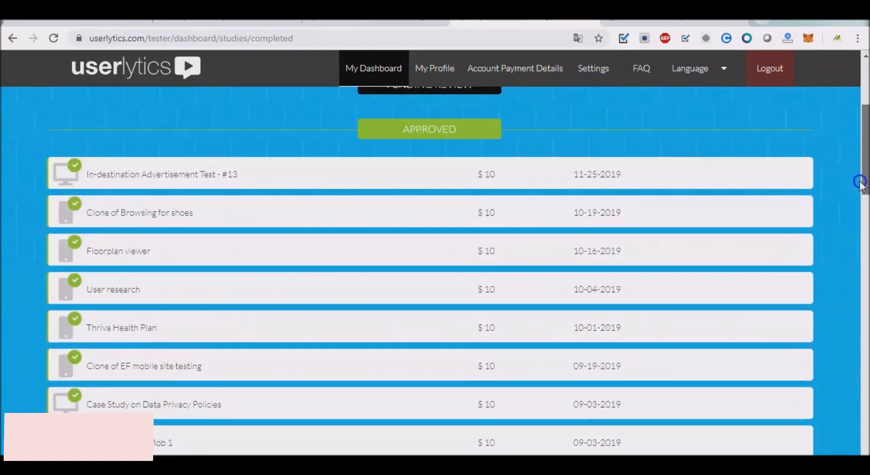
scroll("down", 3)
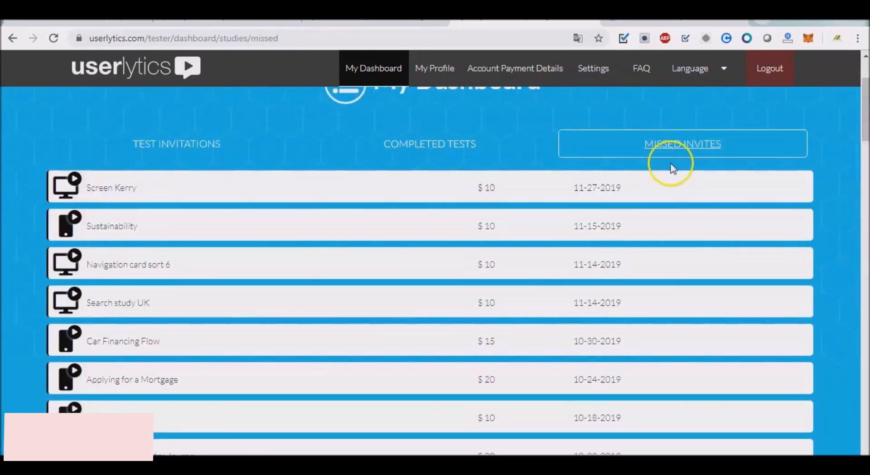
scroll("down", 3)
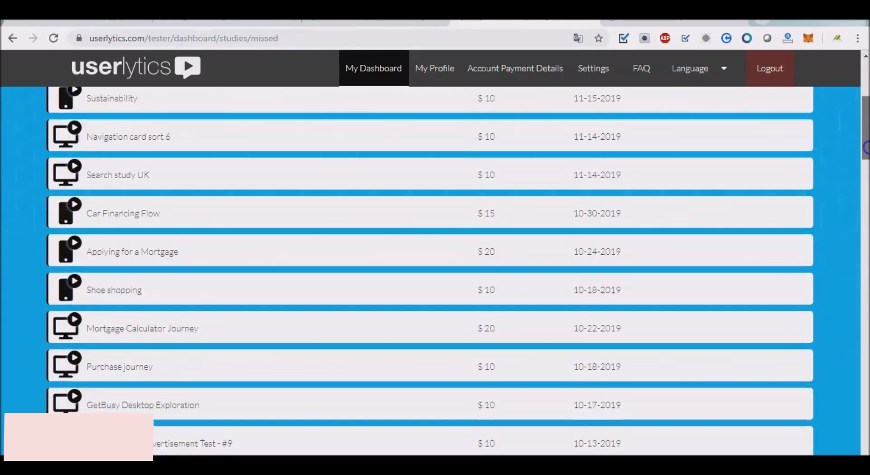
scroll("down", 3)
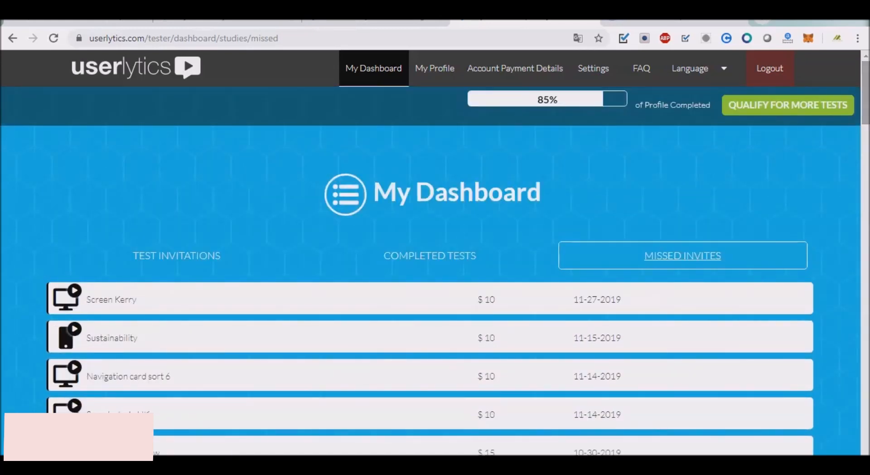
mouse_move(645, 187)
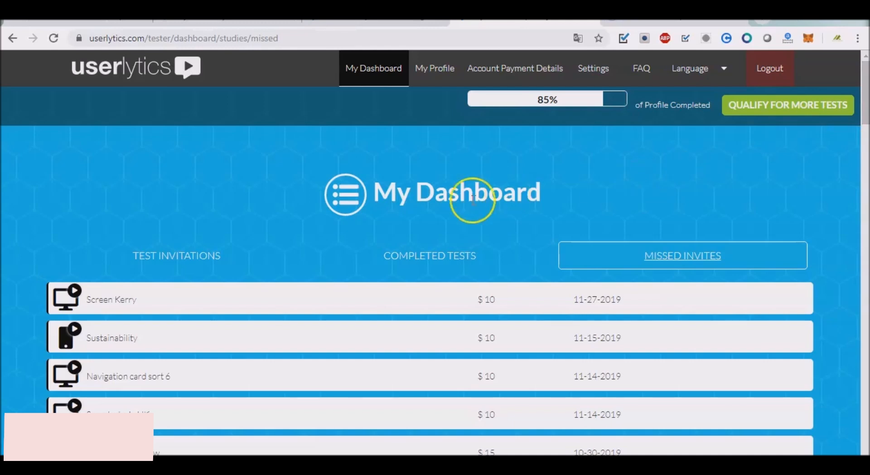
mouse_move(397, 145)
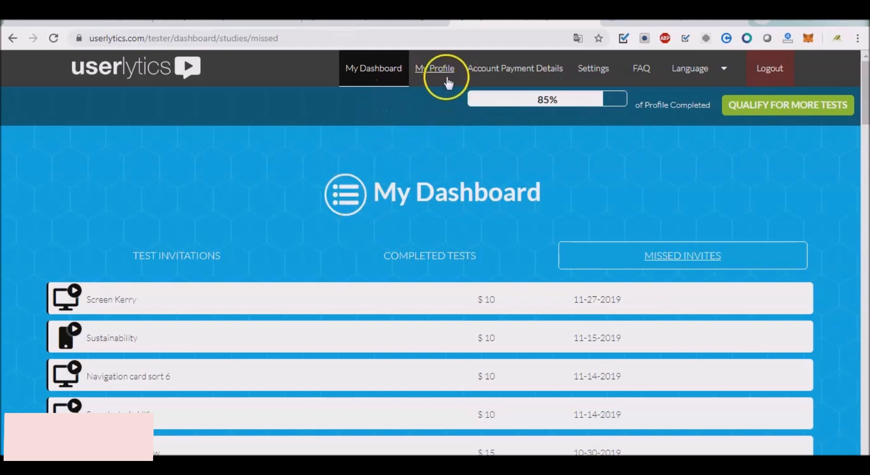
mouse_move(430, 141)
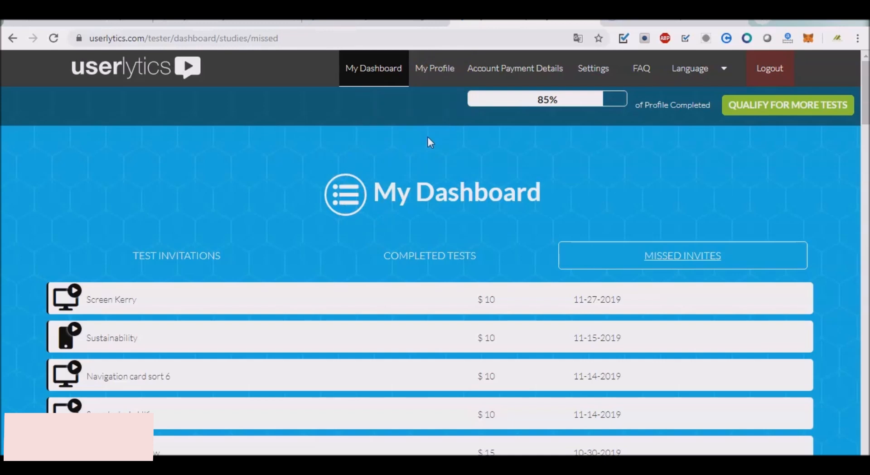
left_click(356, 157)
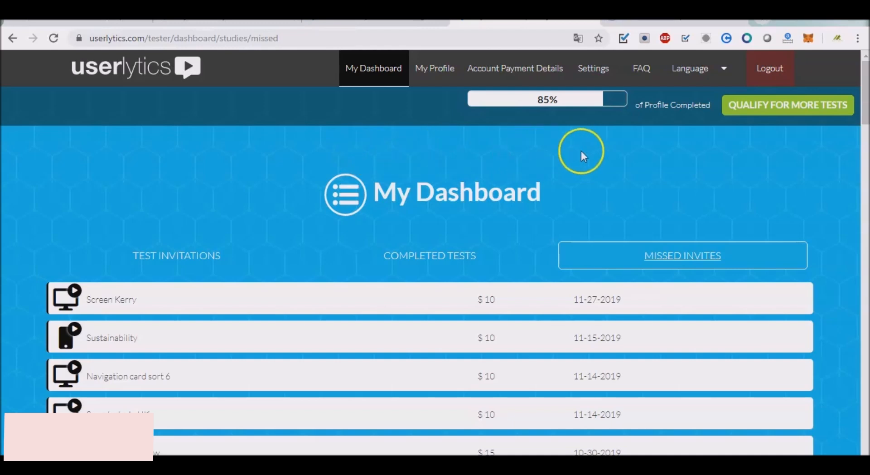
mouse_move(541, 161)
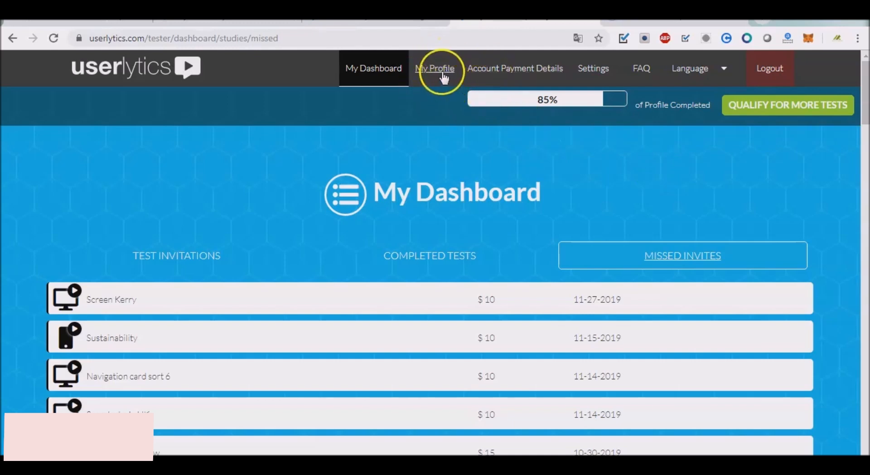
mouse_move(560, 78)
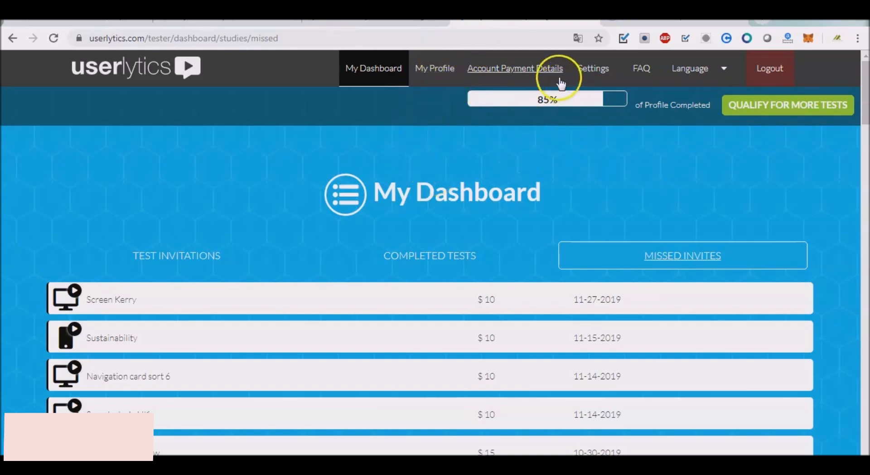
mouse_move(580, 191)
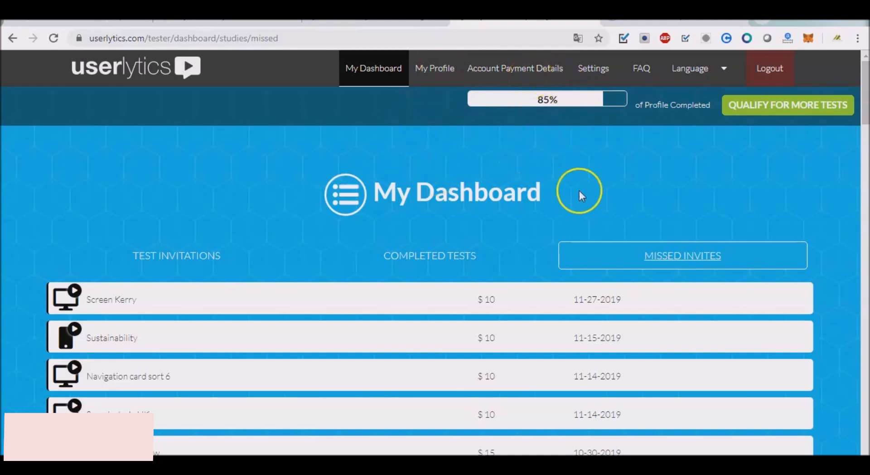
mouse_move(659, 186)
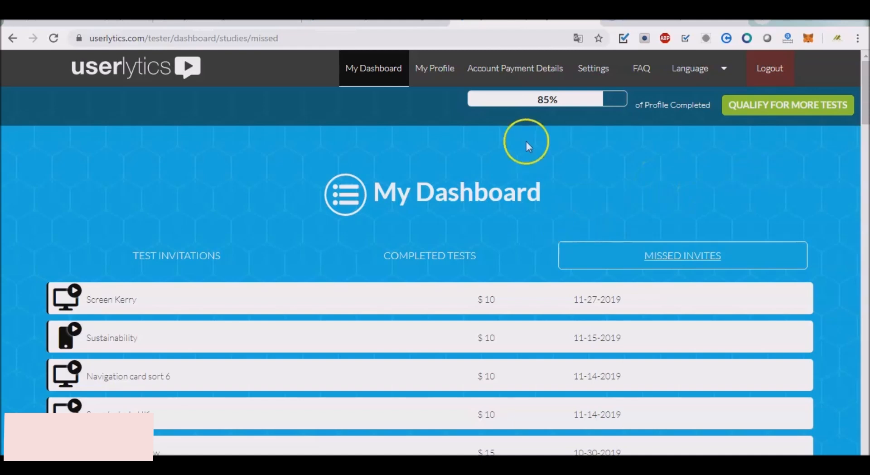
mouse_move(395, 38)
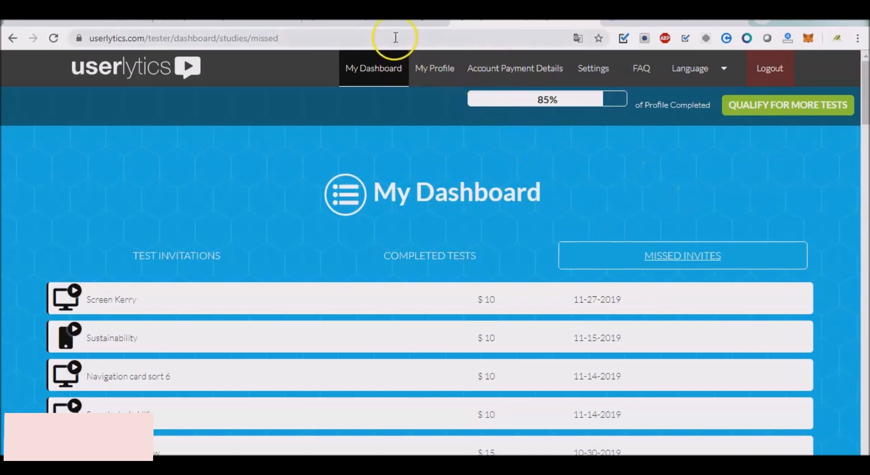
mouse_move(499, 45)
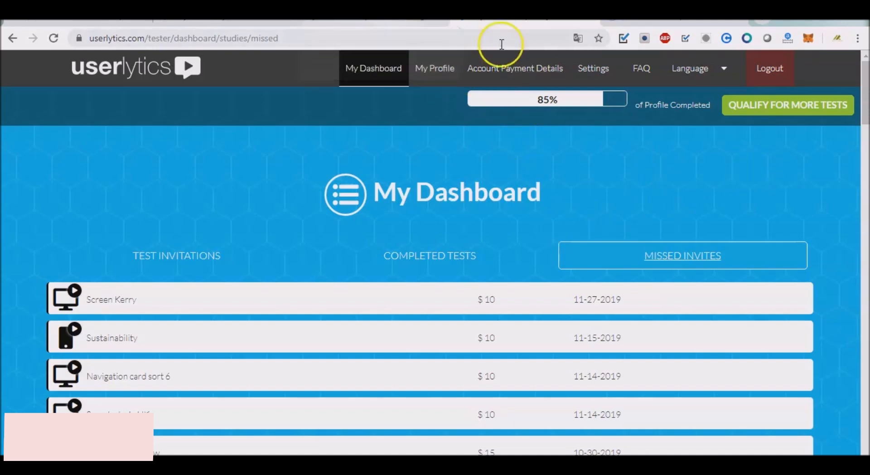
mouse_move(233, 29)
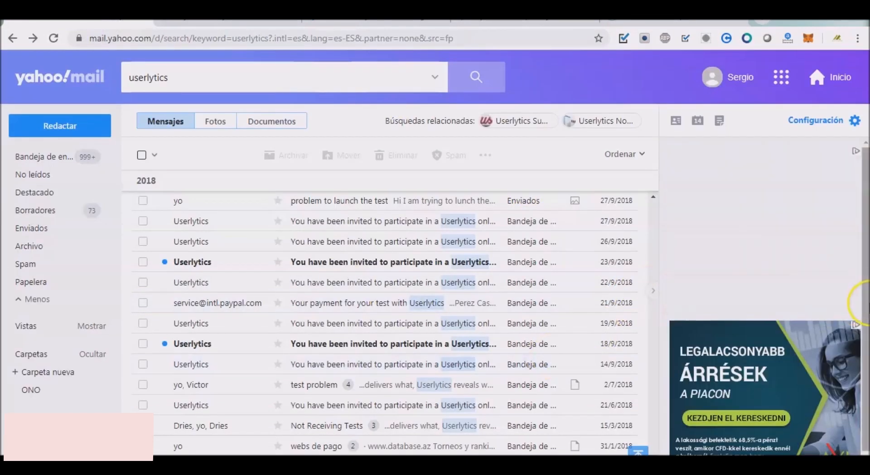
mouse_move(655, 387)
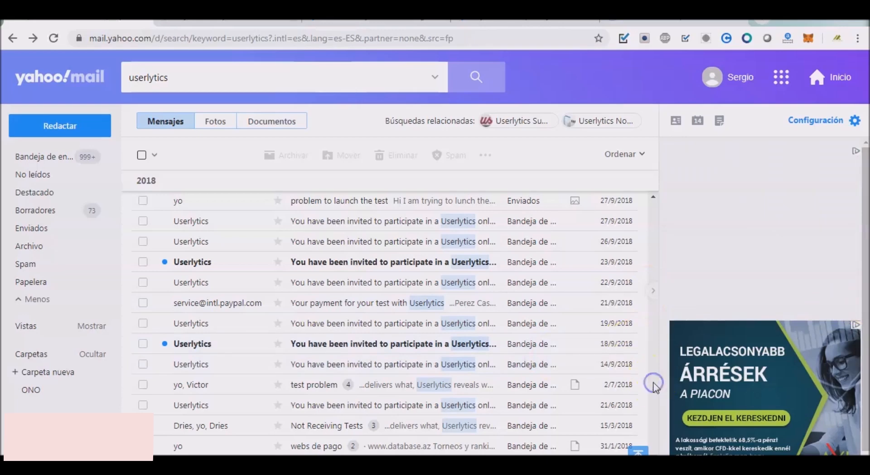
Step: Scroll through the Yahoo Mail search results for userlytics messages to locate the new-test email
scroll("down", 3)
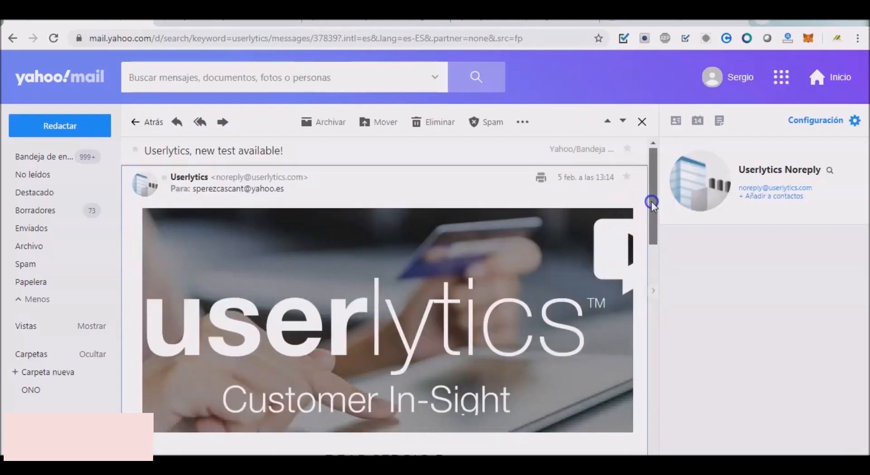
scroll("down", 3)
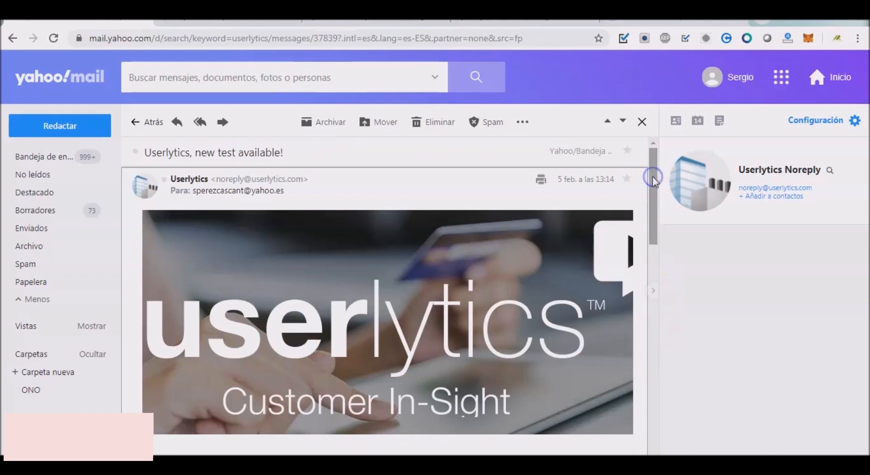
mouse_move(654, 180)
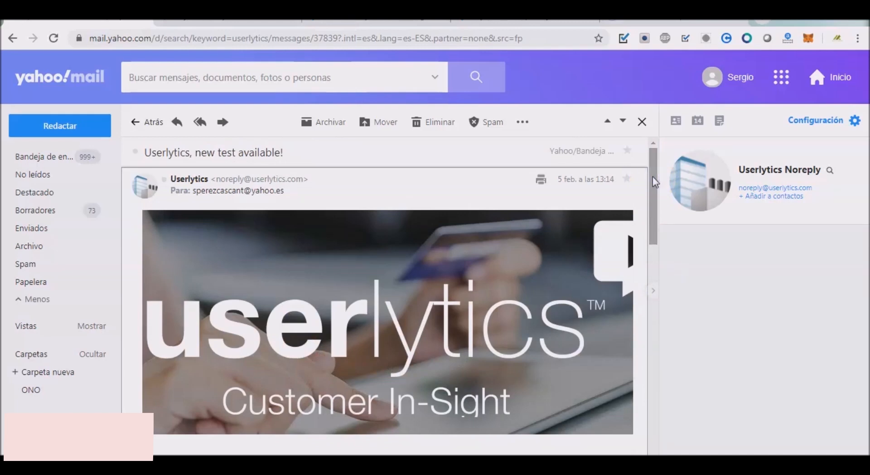